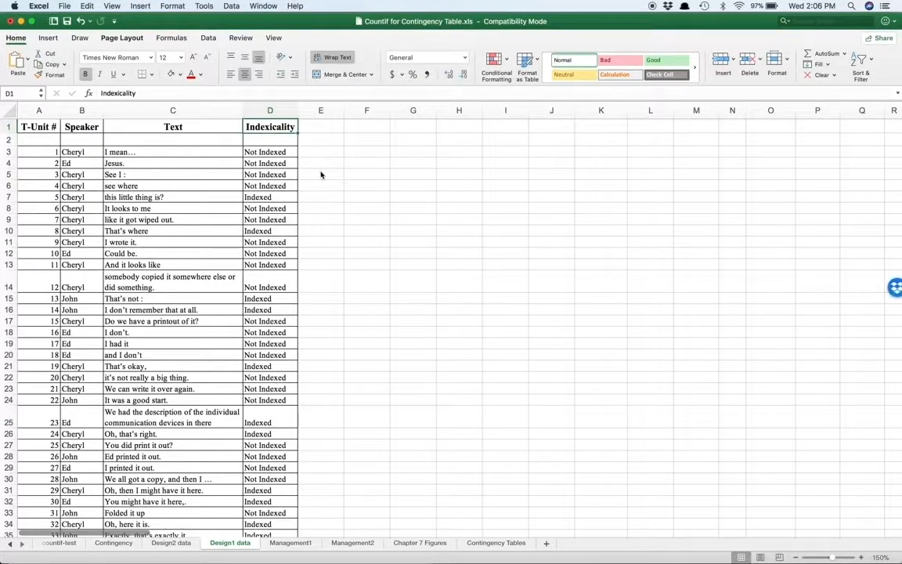
# Select the Indexicality column, then select the entire sheet.
pyautogui.click(269, 109)
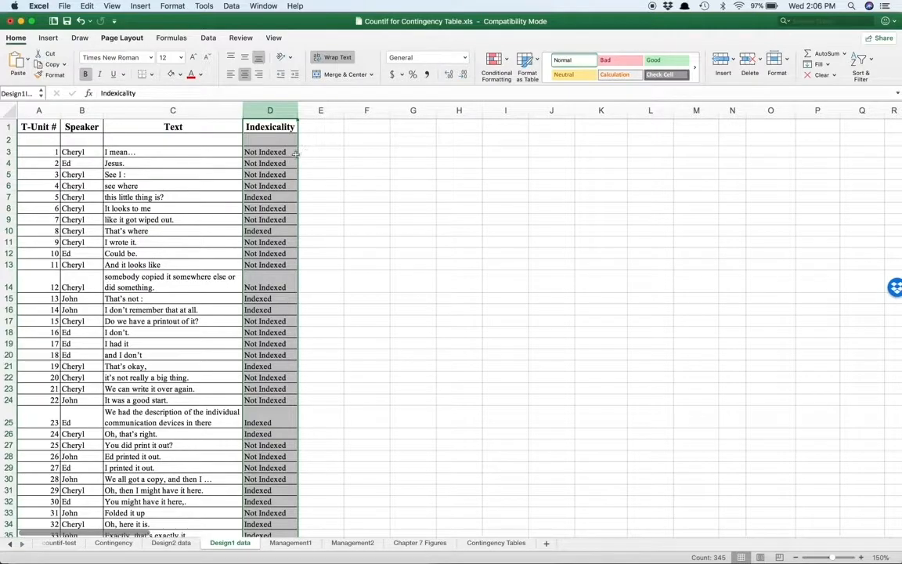
pyautogui.click(270, 196)
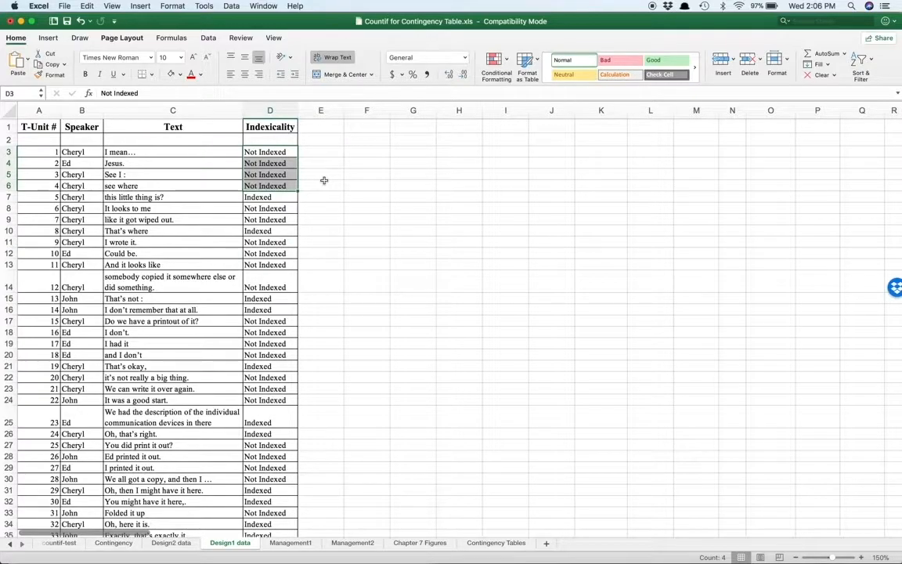
pyautogui.click(321, 186)
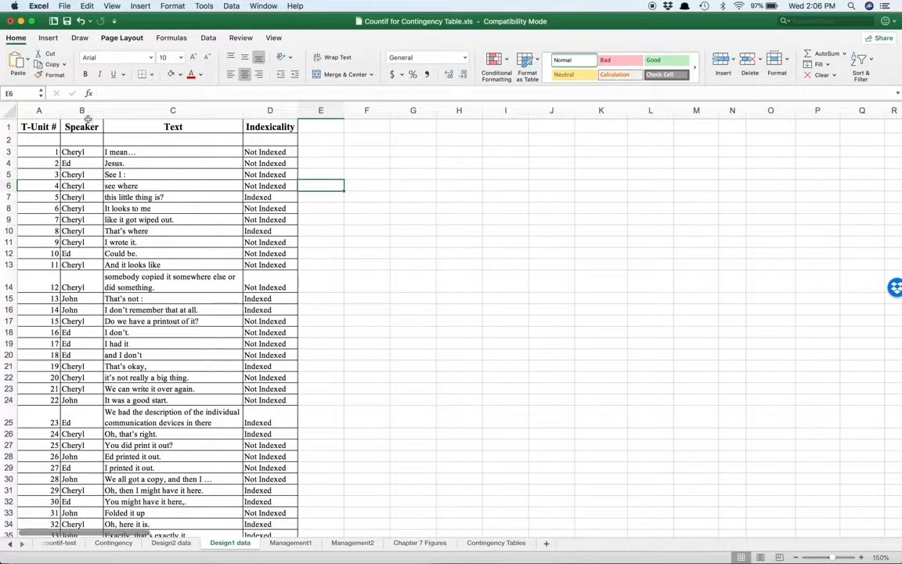
pyautogui.click(270, 110)
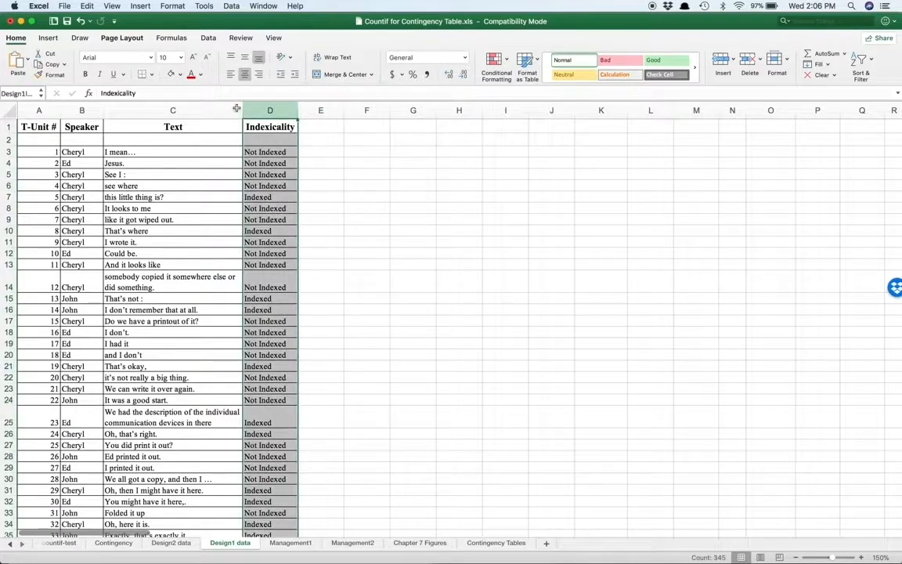
pyautogui.click(8, 110)
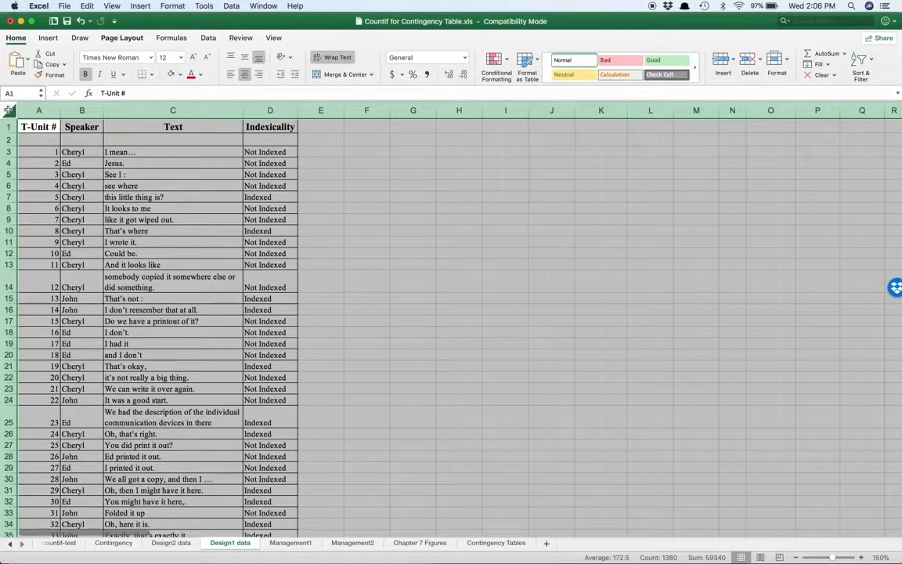
# Enable Data > Filter and show the Indexicality column's filter options.
pyautogui.click(230, 6)
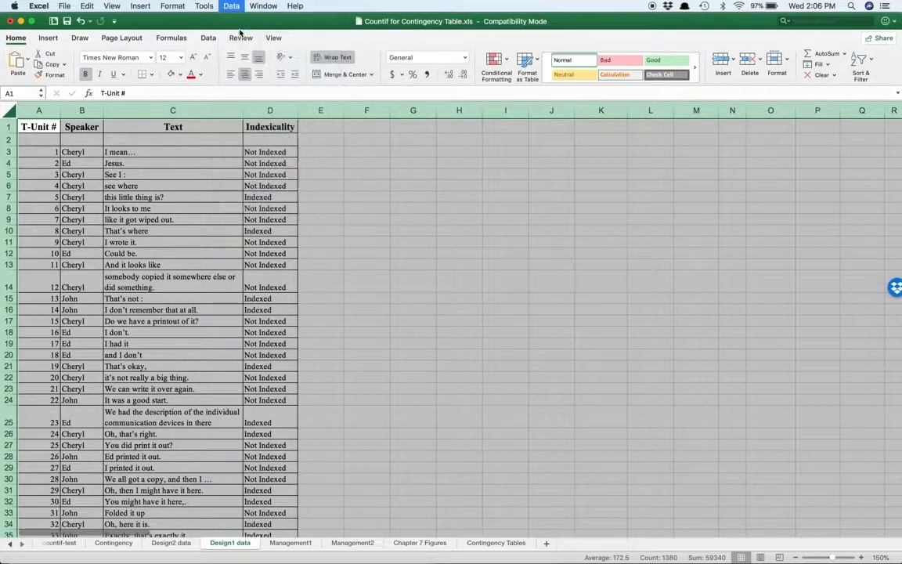
pyautogui.click(231, 5)
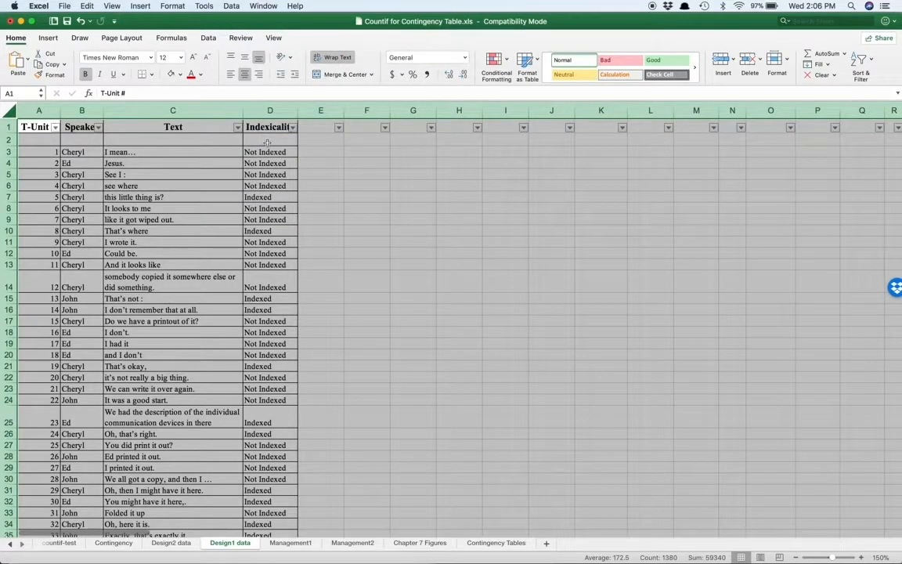
pyautogui.click(321, 140)
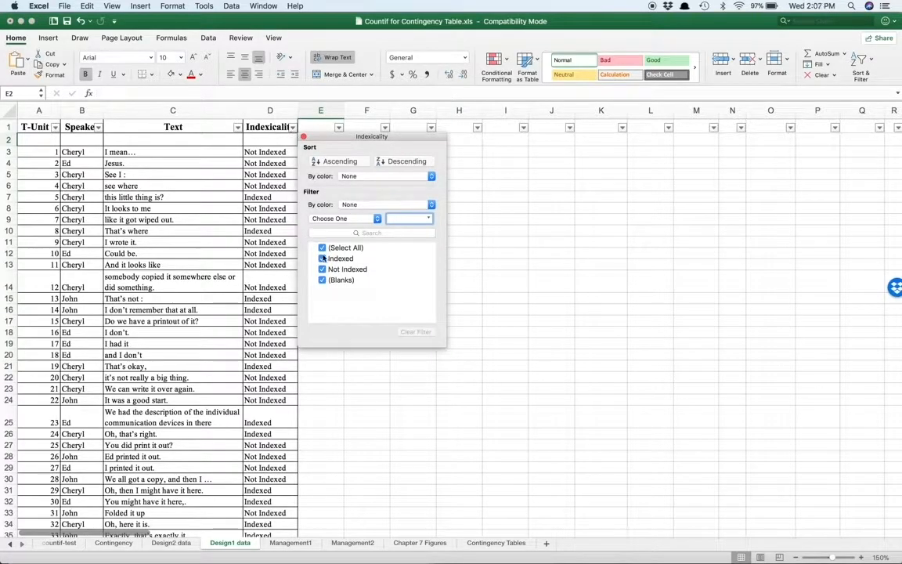
# Filter Indexicality to Not Indexed only, showing 198 of 418 records.
pyautogui.click(321, 247)
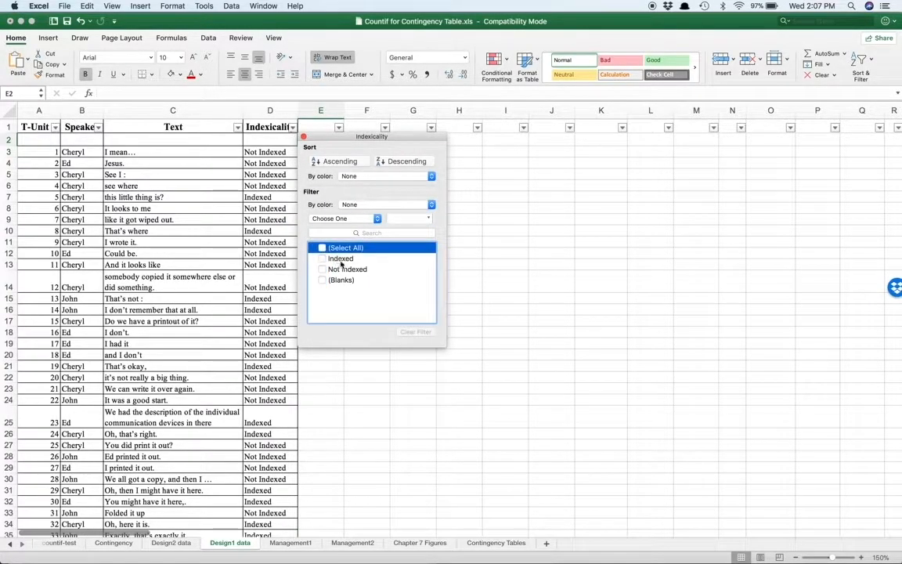
pyautogui.click(322, 269)
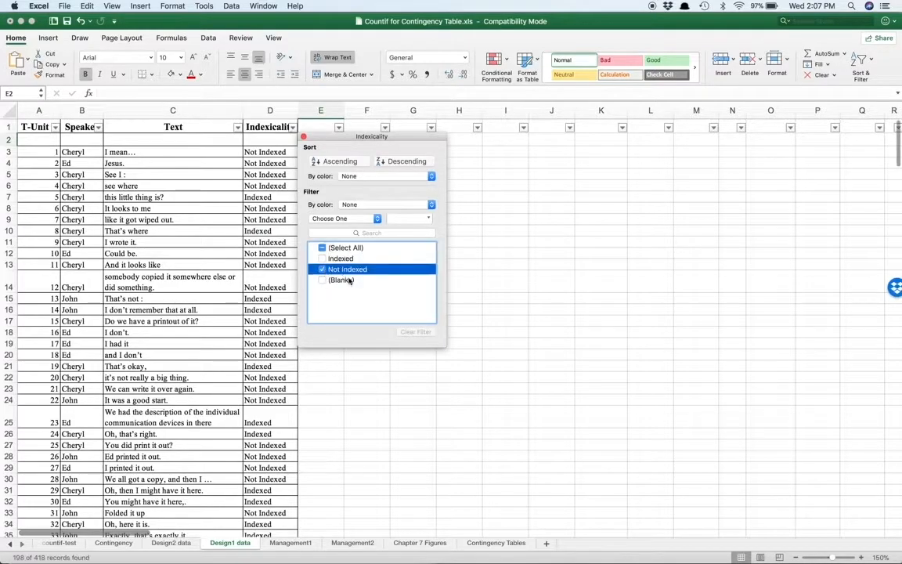
pyautogui.click(347, 269)
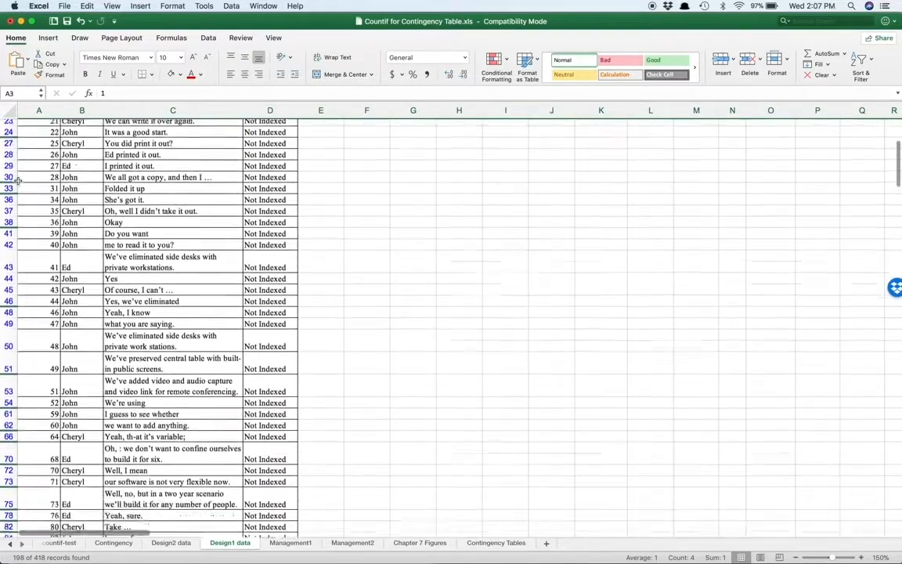
# Fill the visible Not Indexed rows with dark gray, then deselect them.
pyautogui.scroll(-3)
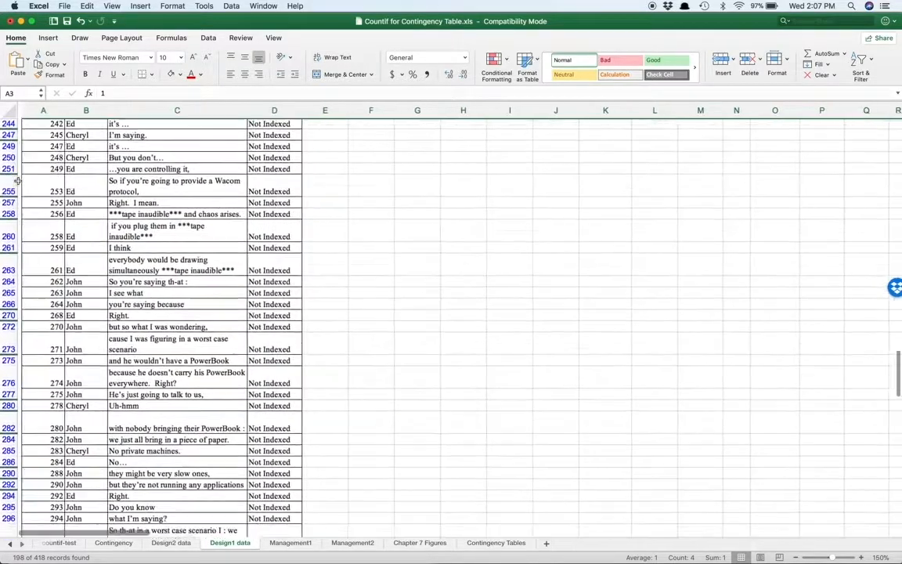
pyautogui.scroll(-3)
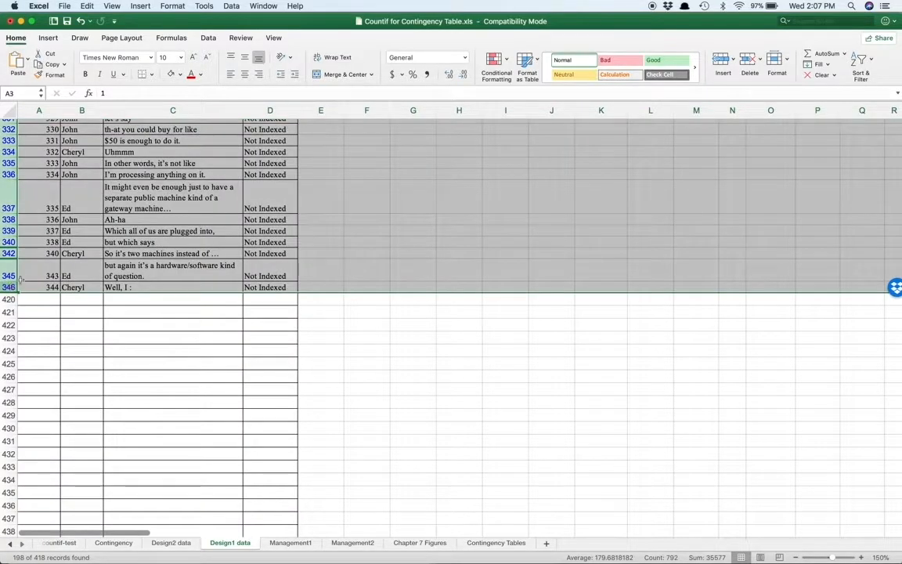
pyautogui.scroll(3)
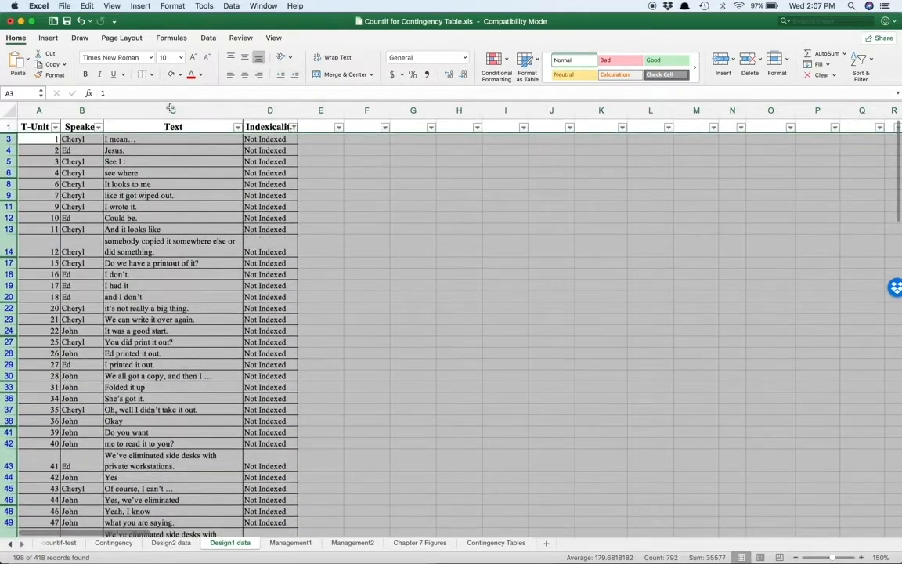
pyautogui.click(183, 74)
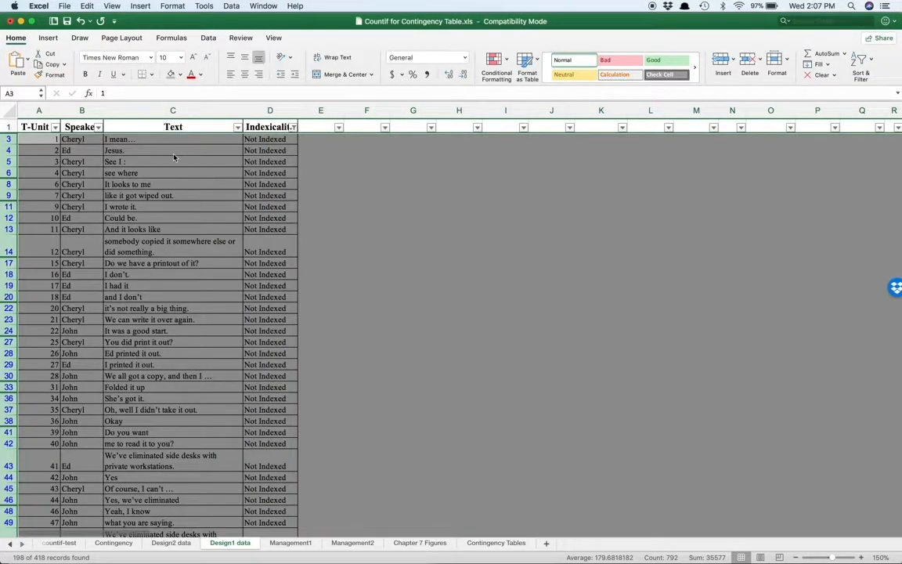
pyautogui.click(321, 184)
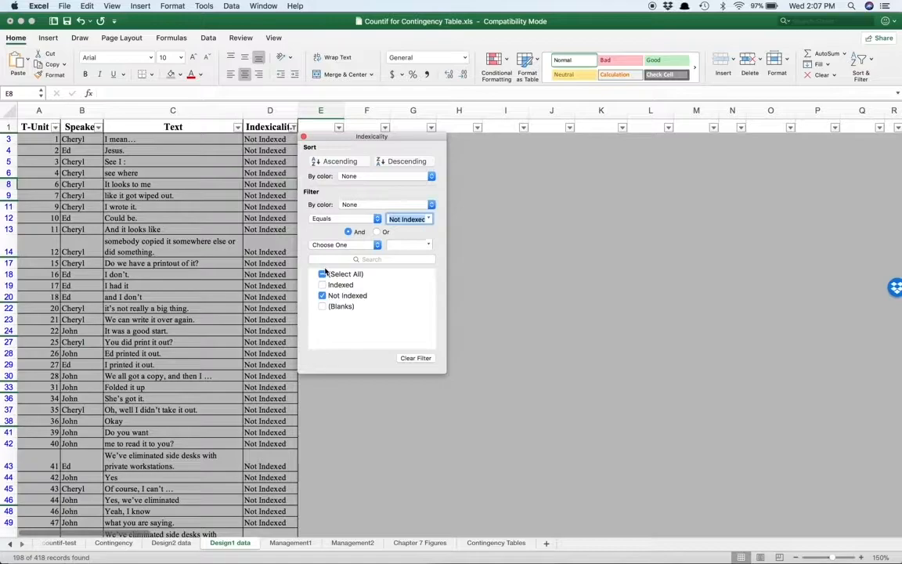
# Clear the Not Indexed filter and confirm Indexed rows remain unshaded.
pyautogui.click(322, 273)
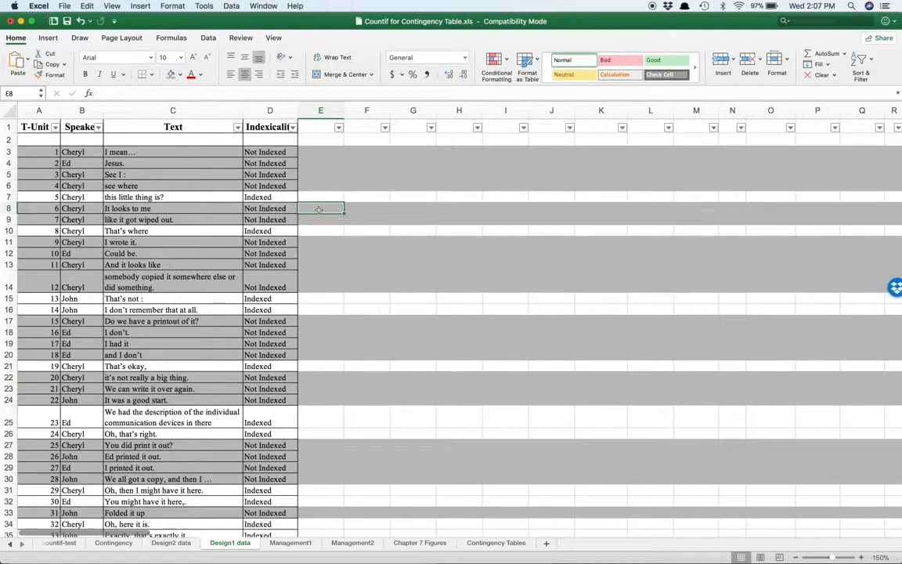
pyautogui.moveTo(354, 153)
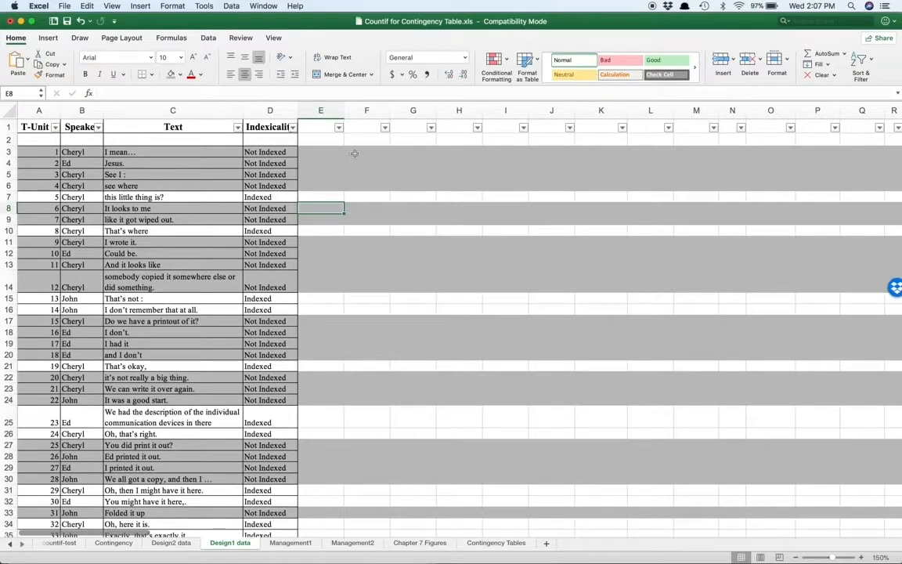
pyautogui.moveTo(537, 170)
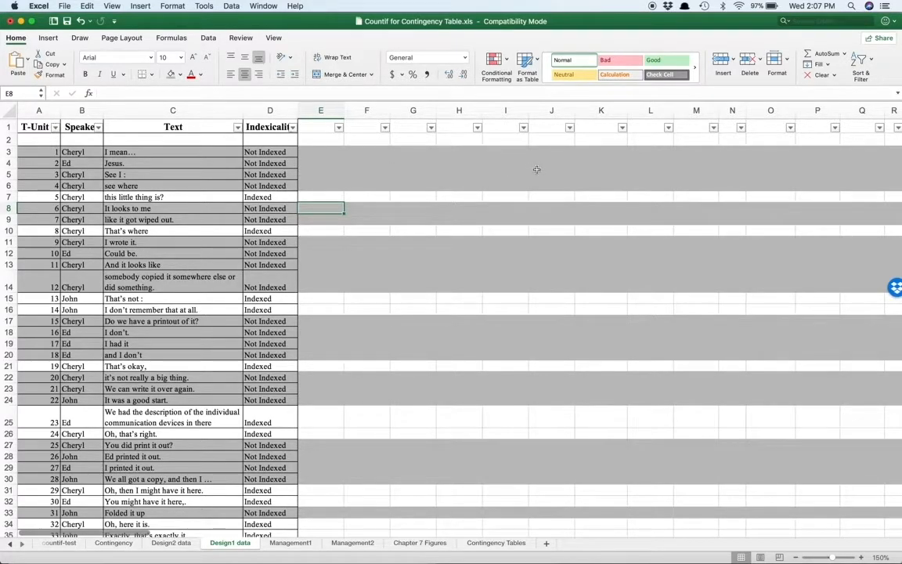
pyautogui.click(321, 196)
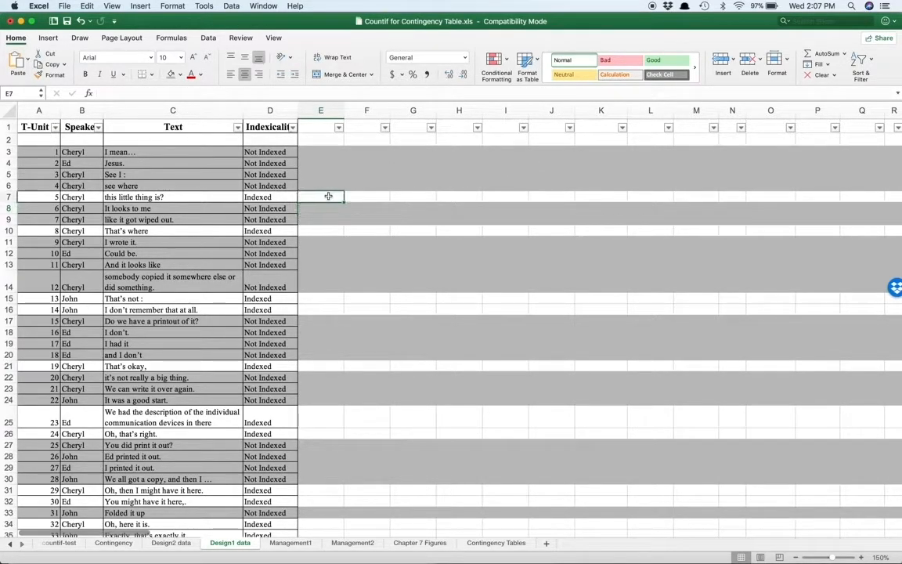
pyautogui.click(366, 196)
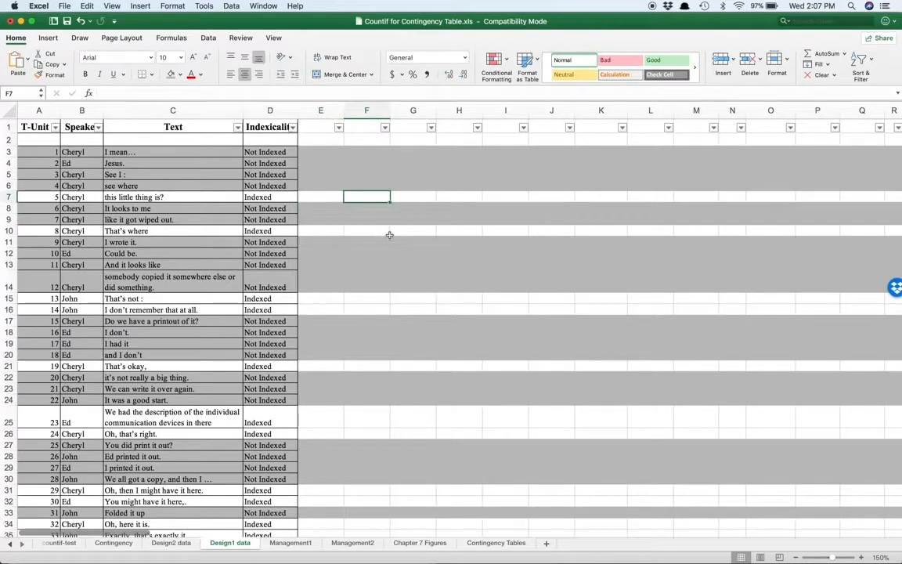